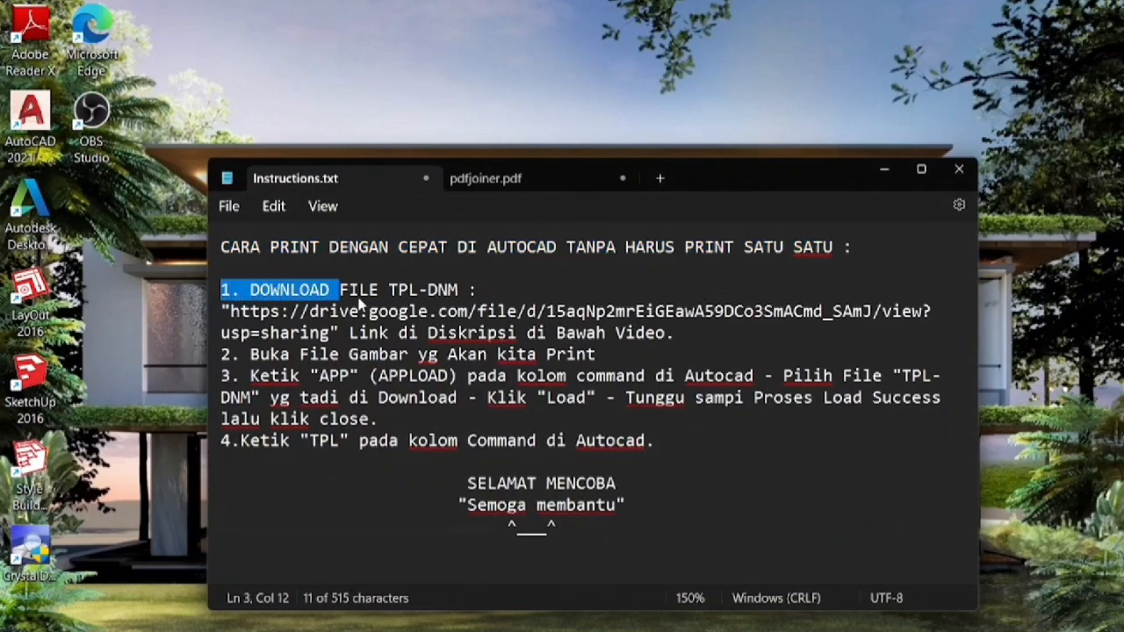
- Search the Downloads folder for 'tpl' to confirm TPL-DNM.vlx is there
{"action": "left_click", "coordinate": [231, 310]}
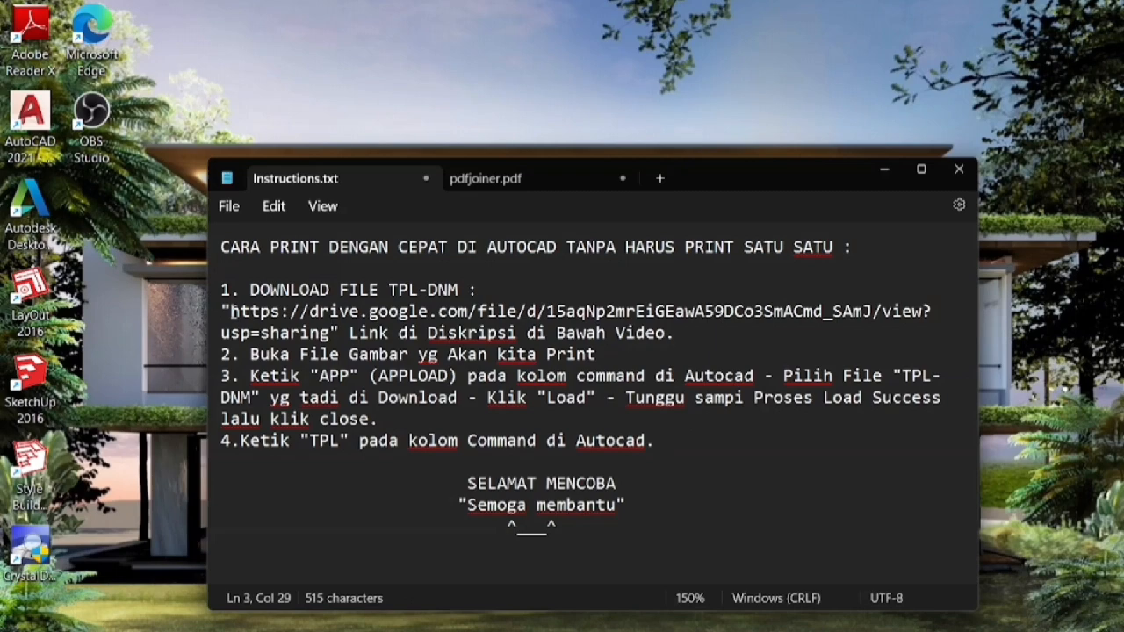
{"action": "left_click_drag", "start_coordinate": [230, 310], "coordinate": [407, 342]}
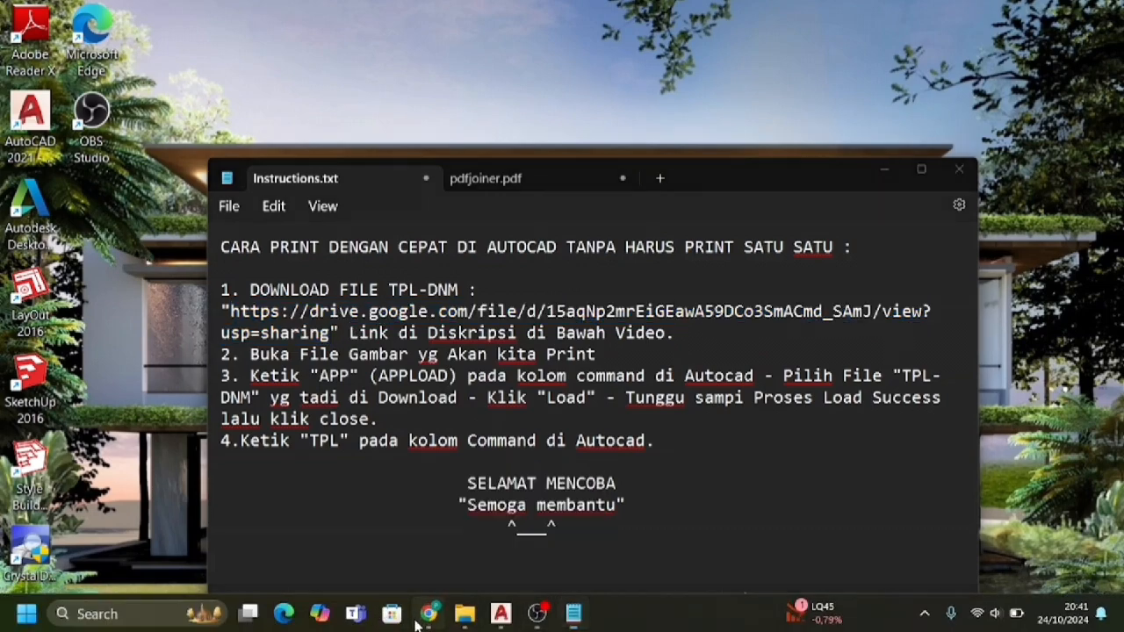
{"action": "left_click", "coordinate": [429, 612]}
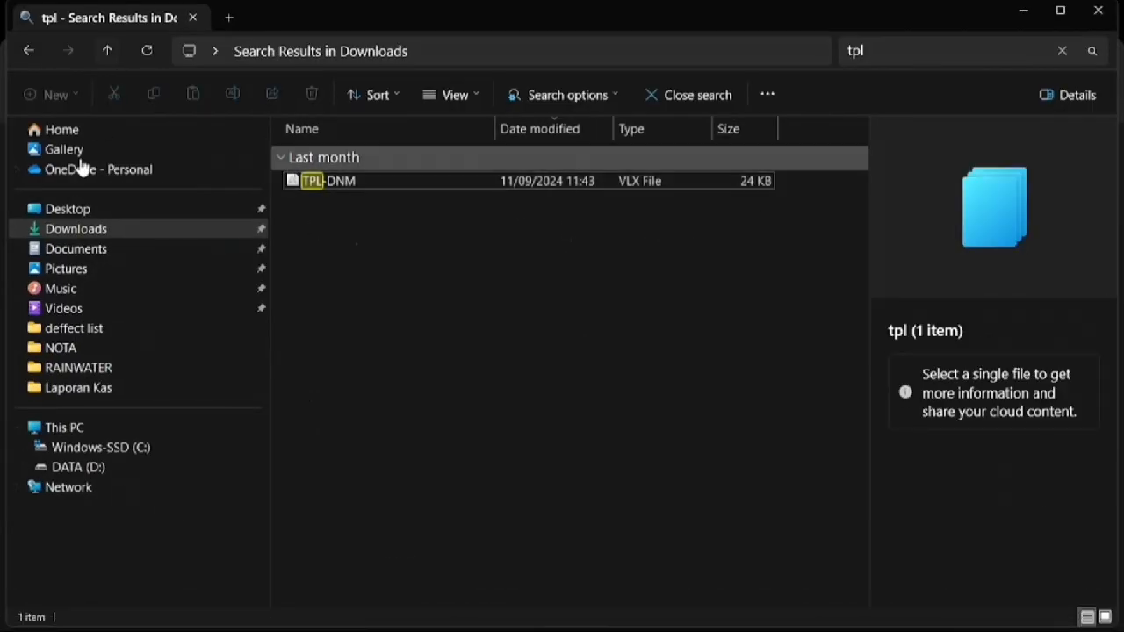
{"action": "left_click", "coordinate": [28, 49]}
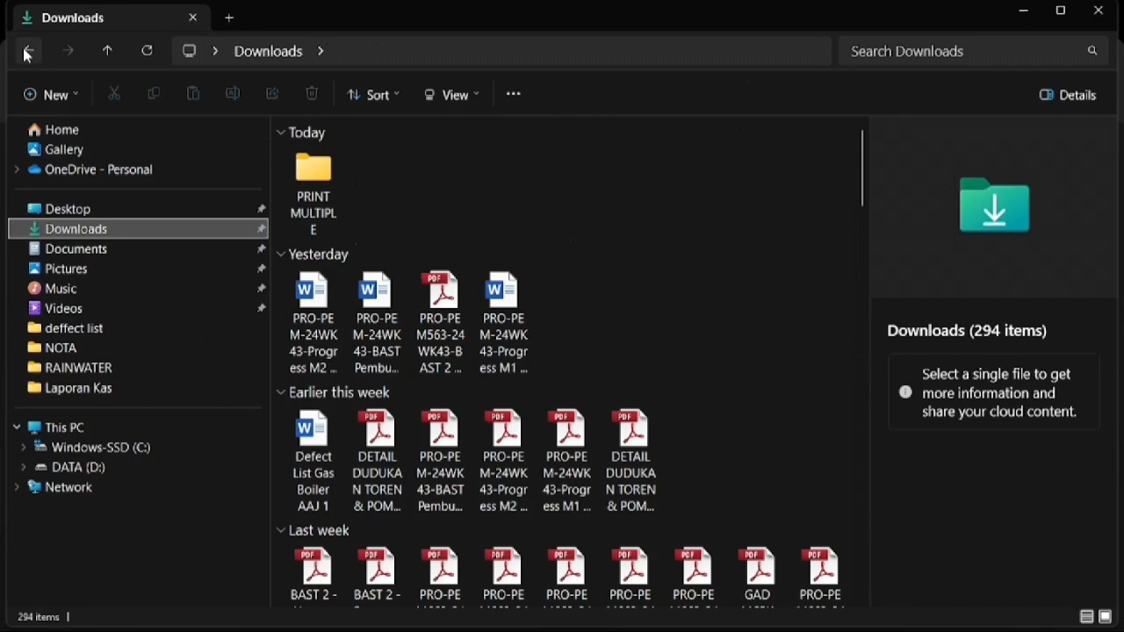
{"action": "type", "text": "tpl"}
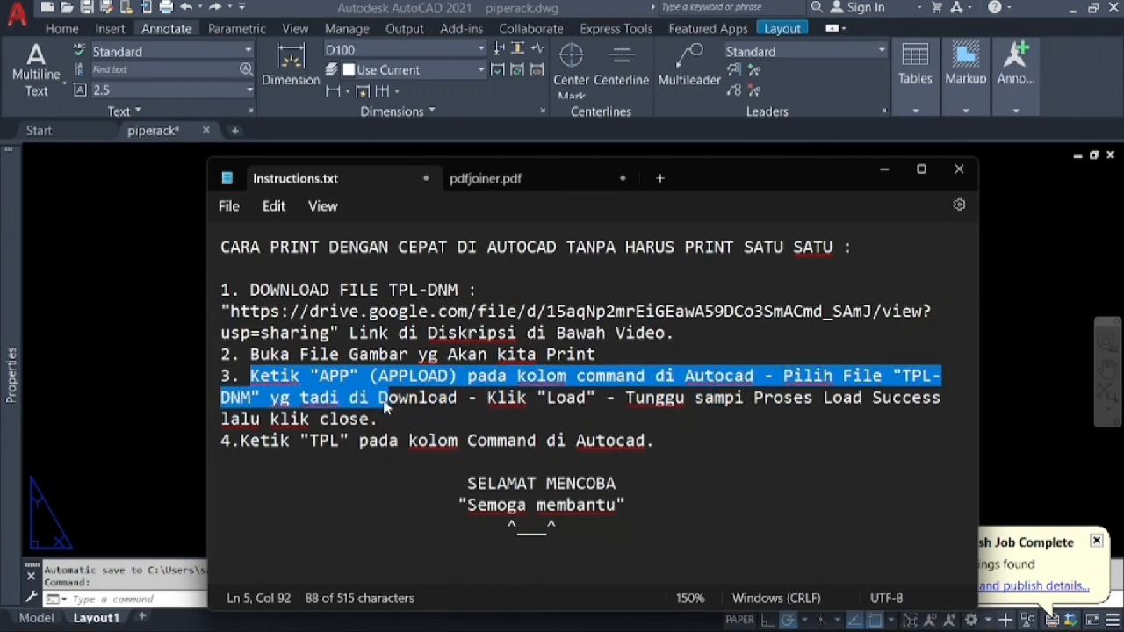
- Highlight step 3 in the notes and start APPLOAD in the piperack drawing
{"action": "left_click_drag", "start_coordinate": [383, 404], "coordinate": [720, 404]}
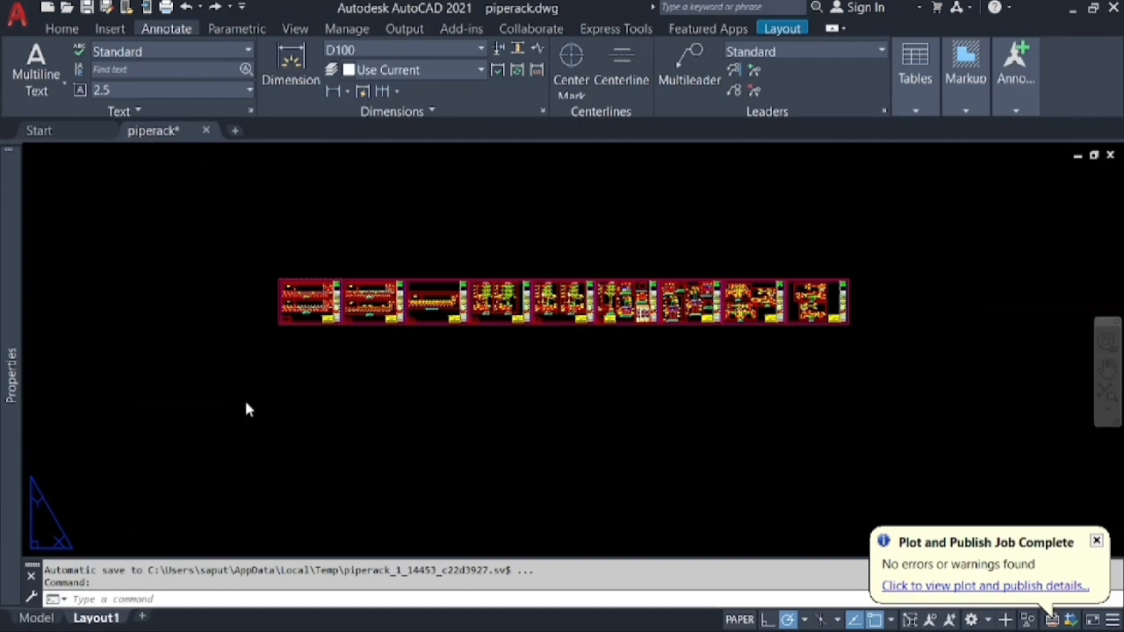
{"action": "type", "text": "APPLOAD"}
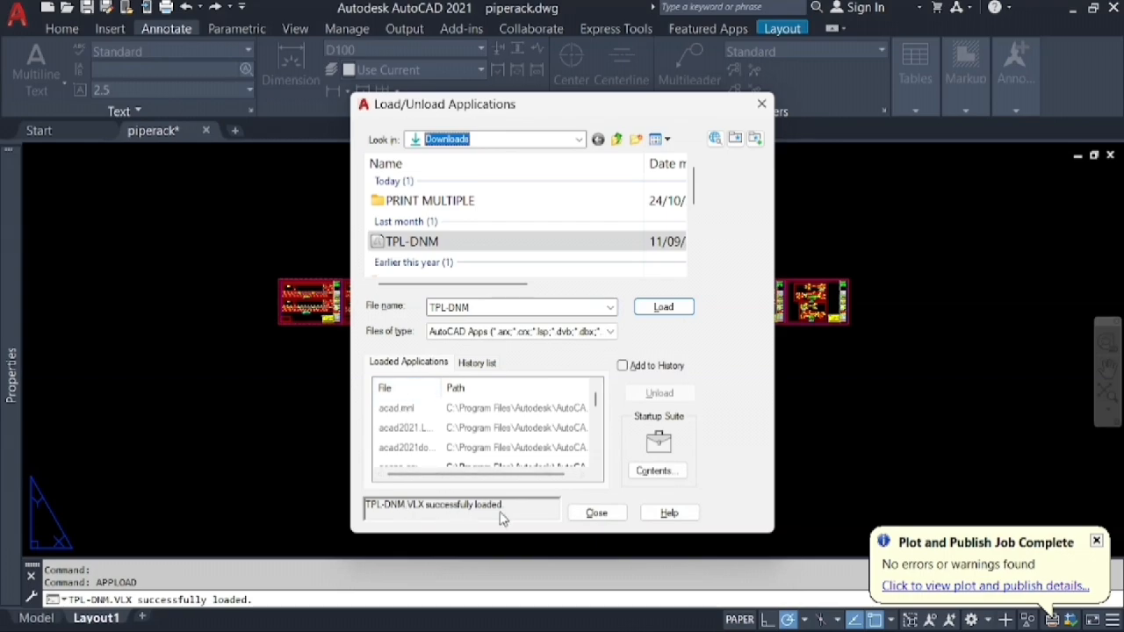
- Finish loading TPL-DNM from Downloads and dismiss the loader
{"action": "left_click", "coordinate": [595, 512]}
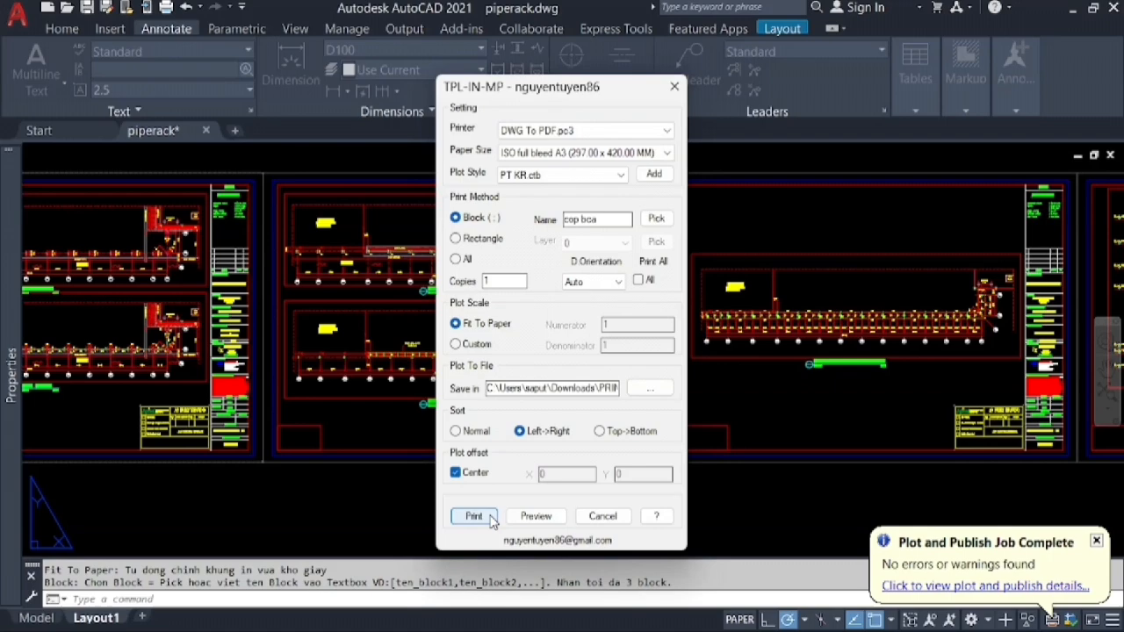
- Batch-print all title blocks to PDF on ISO A3 via DWG To PDF, saved under Downloads
{"action": "left_click", "coordinate": [474, 516]}
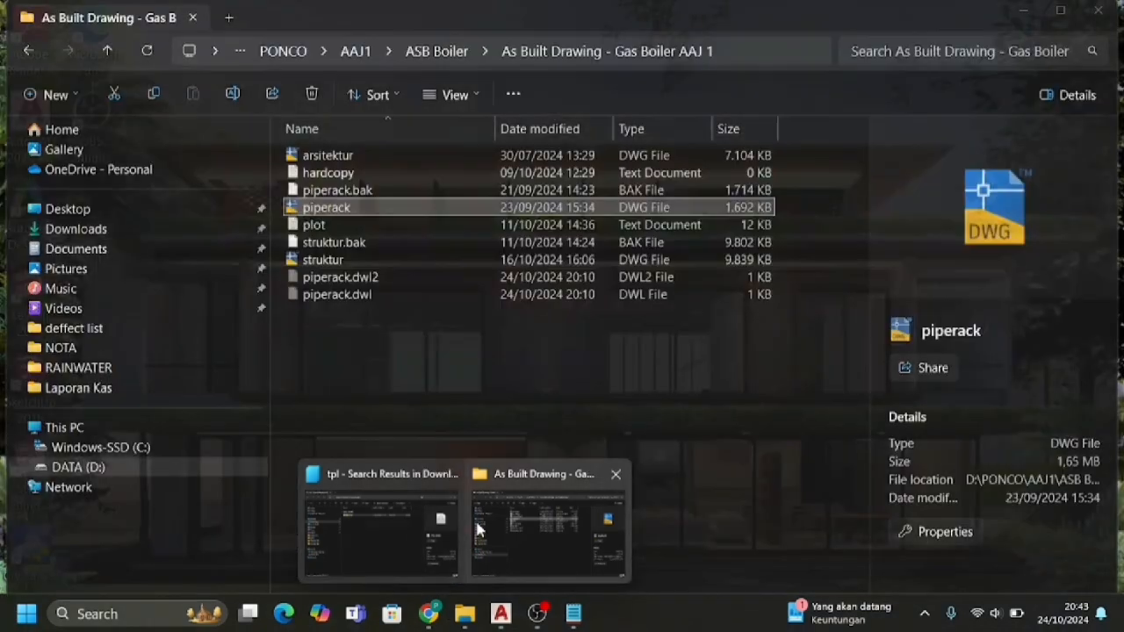
- Browse to D:\PONCO\AAJ1 in File Explorer
{"action": "left_click", "coordinate": [379, 524]}
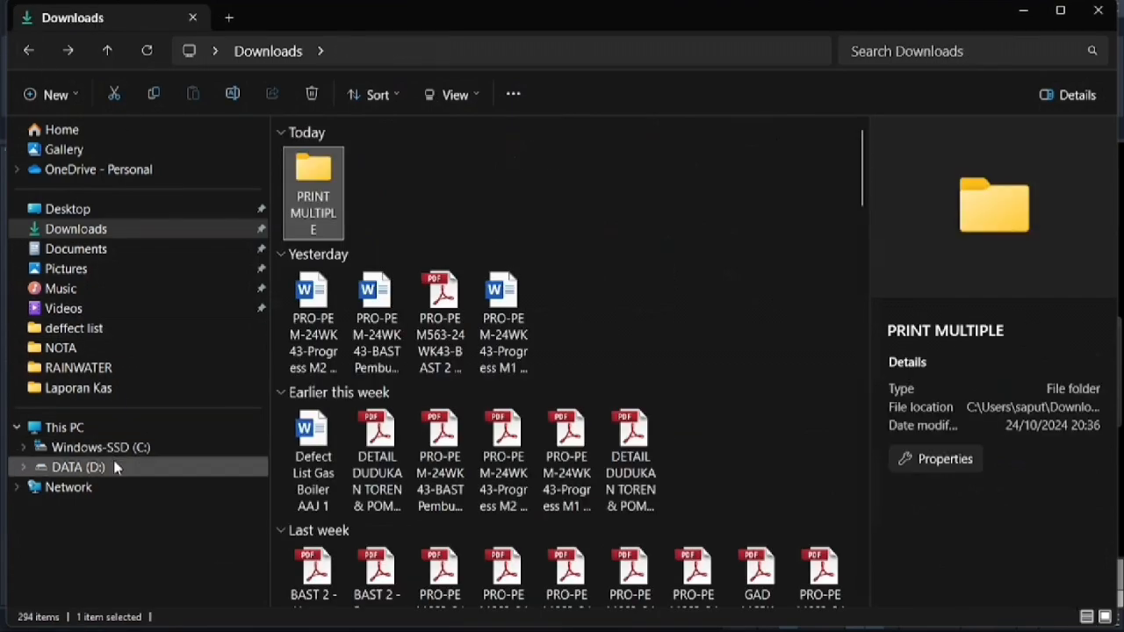
{"action": "scroll", "scroll_direction": "down", "scroll_amount": 3}
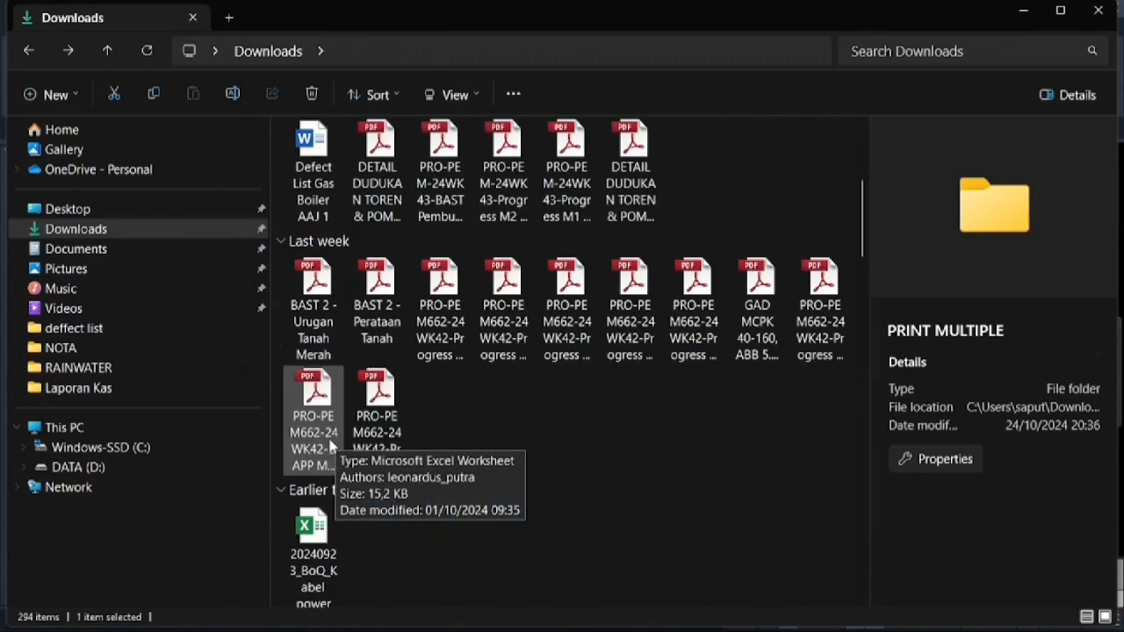
{"action": "left_click", "coordinate": [77, 467]}
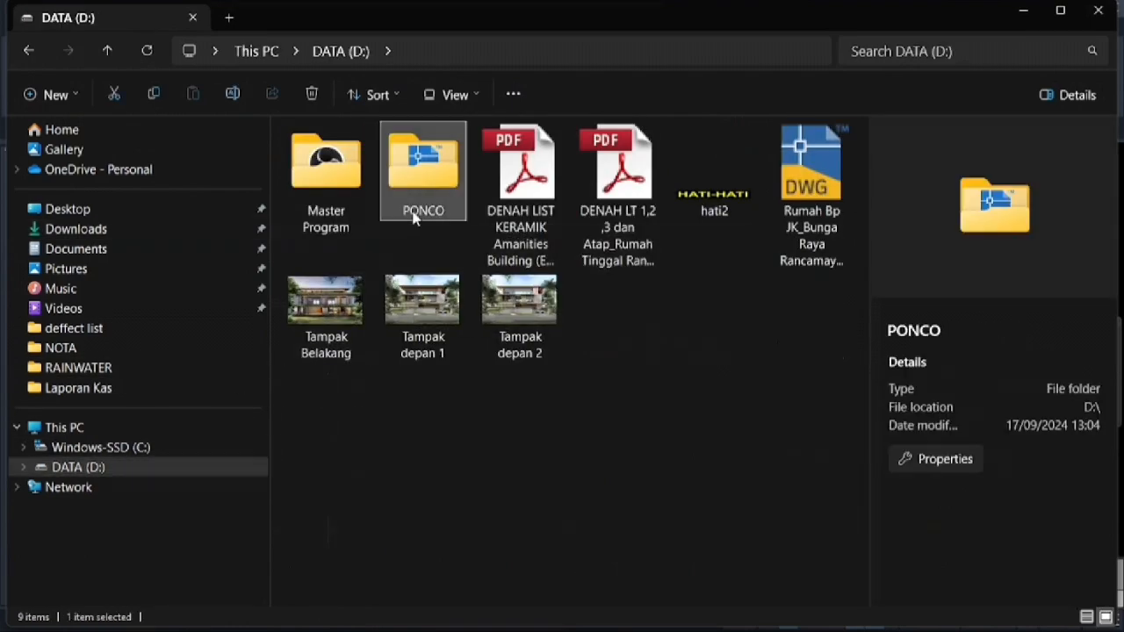
{"action": "double_click", "coordinate": [421, 162]}
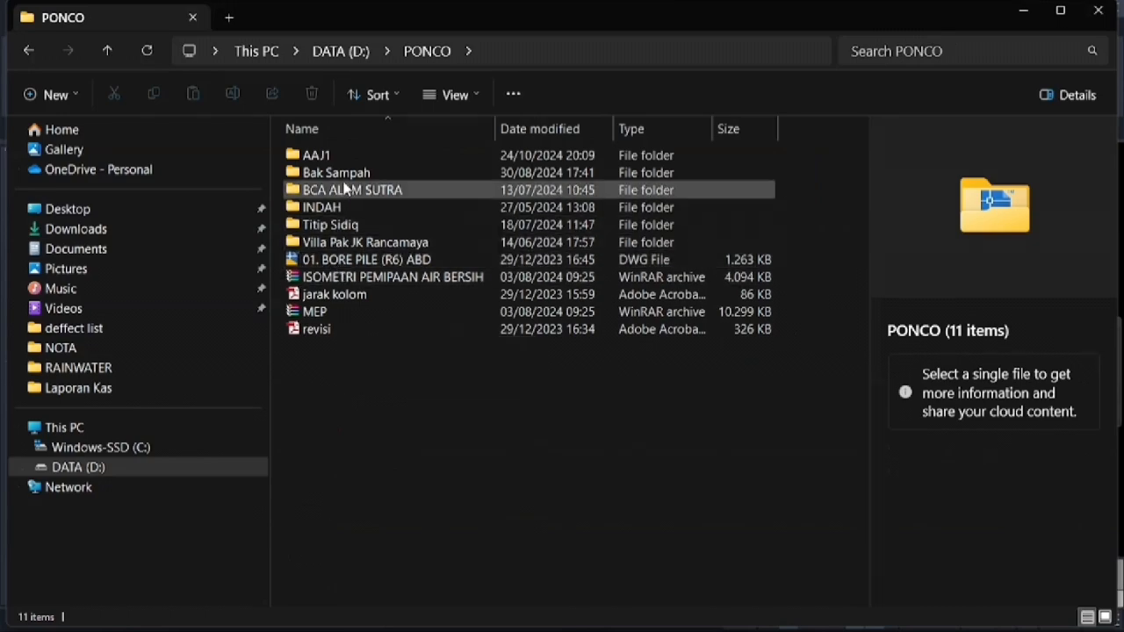
{"action": "double_click", "coordinate": [316, 155]}
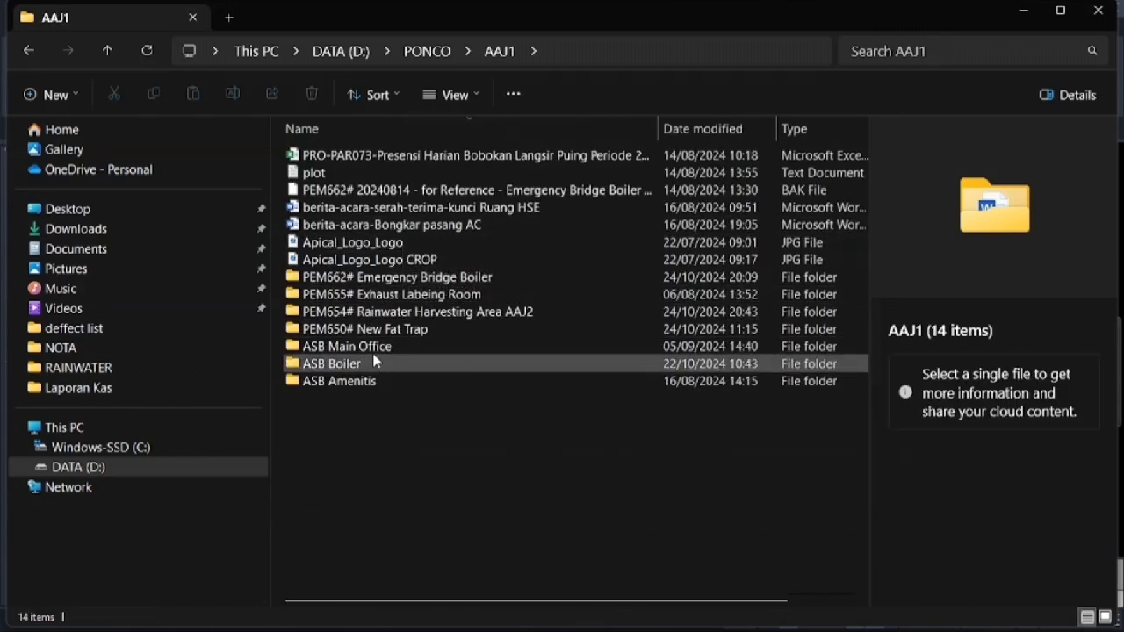